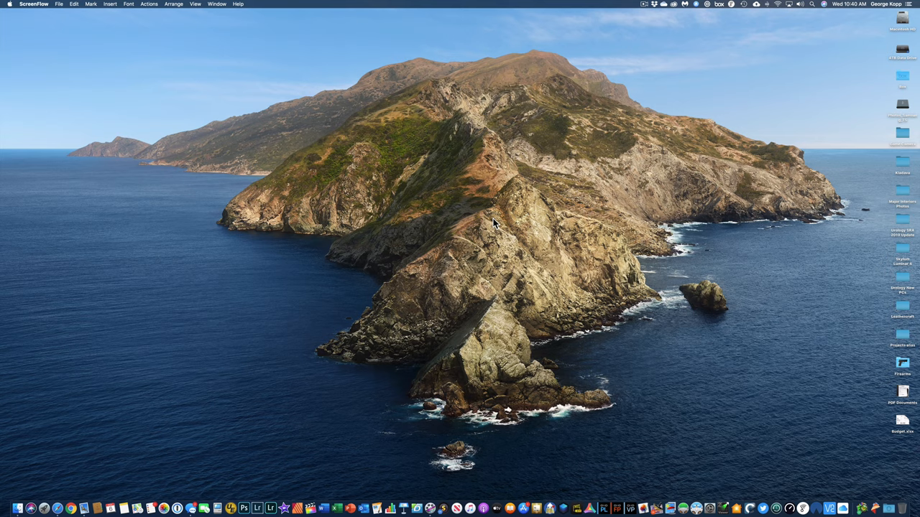
mouse_move(3, 6)
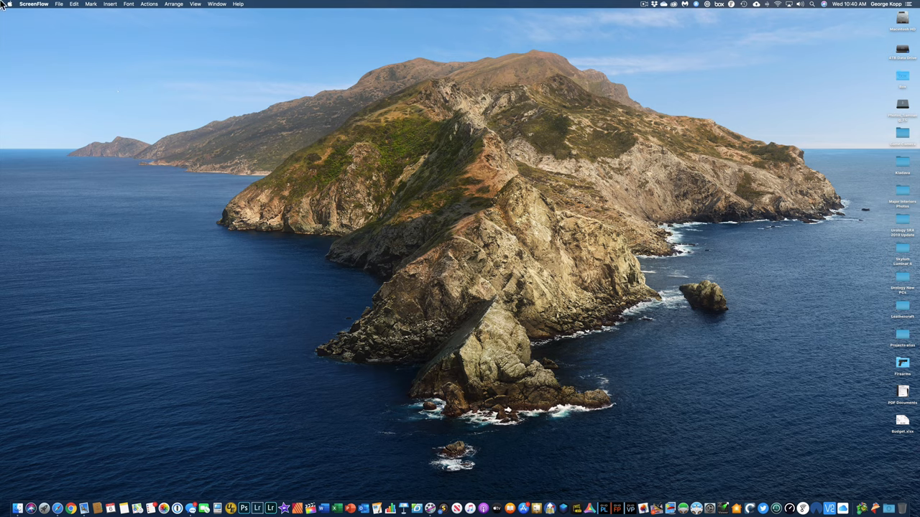
- Show the Apple menu's system-wide commands from the Finder menu bar
click(9, 4)
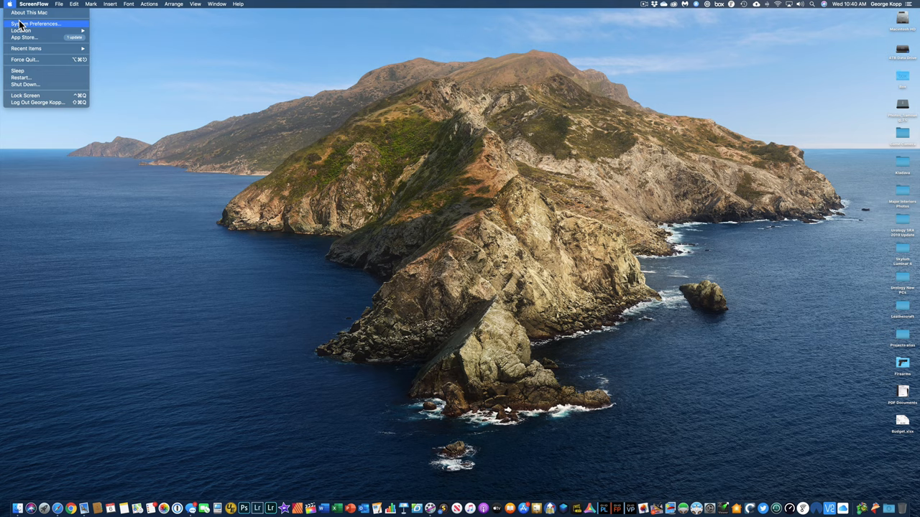
- Launch System Preferences to its main grid of preference panes
click(34, 23)
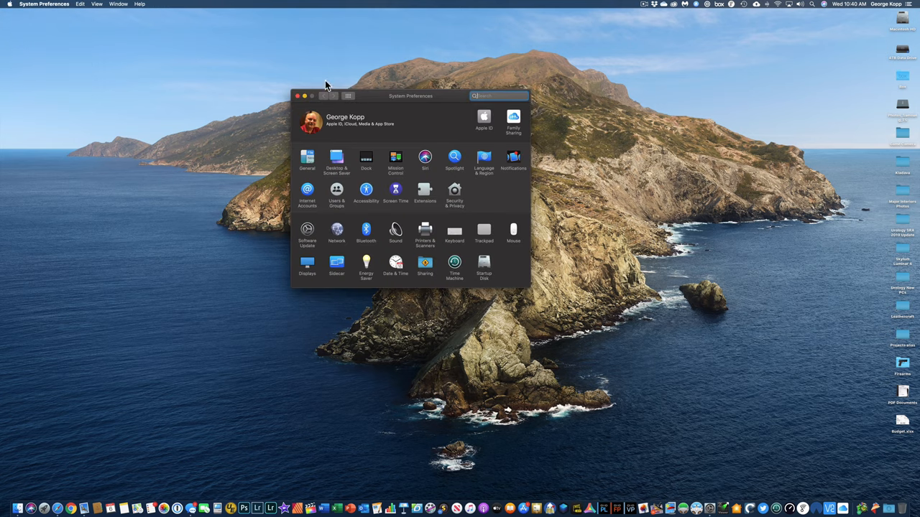
mouse_move(528, 103)
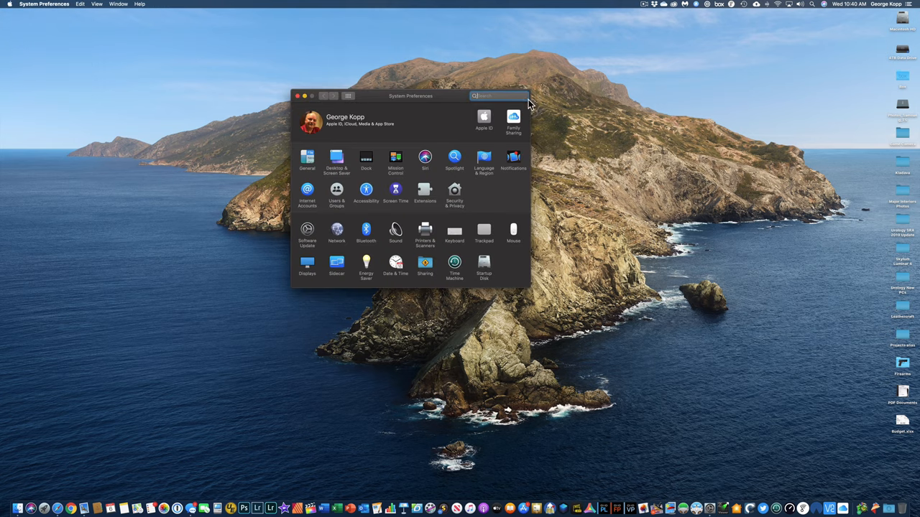
mouse_move(515, 121)
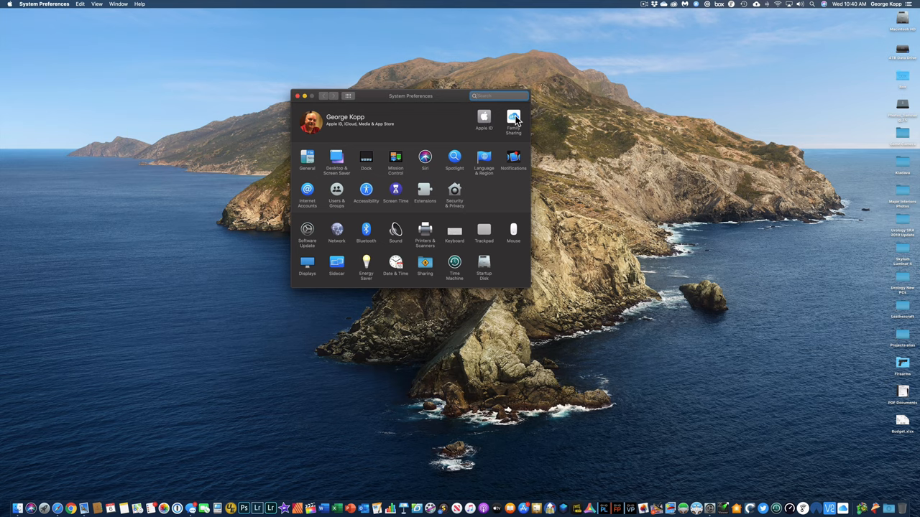
mouse_move(497, 143)
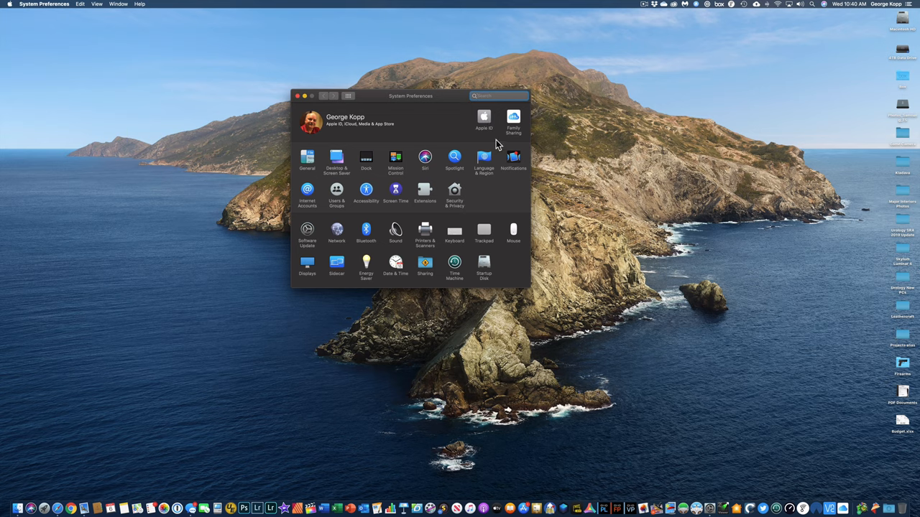
mouse_move(513, 136)
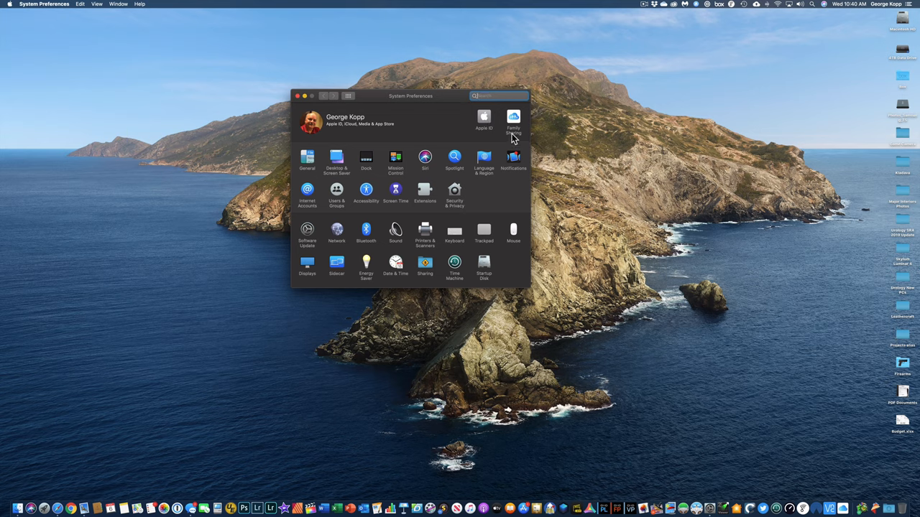
mouse_move(307, 198)
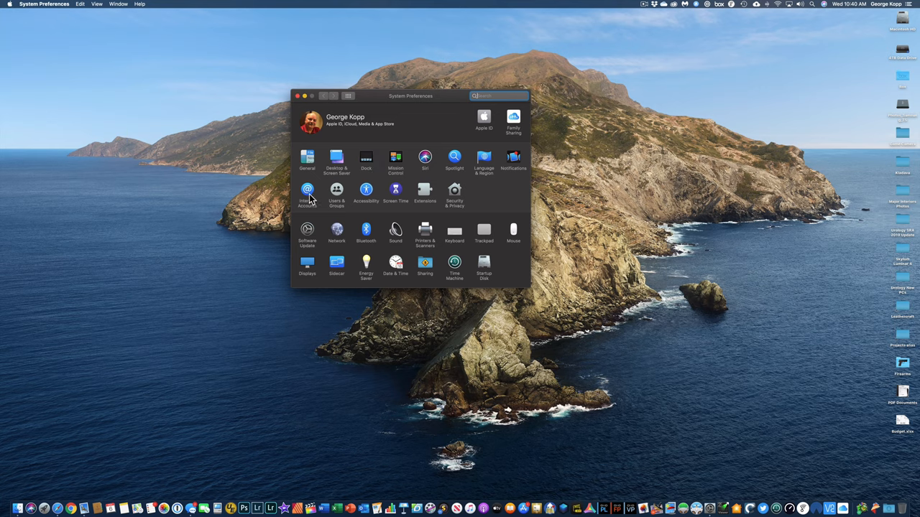
mouse_move(310, 213)
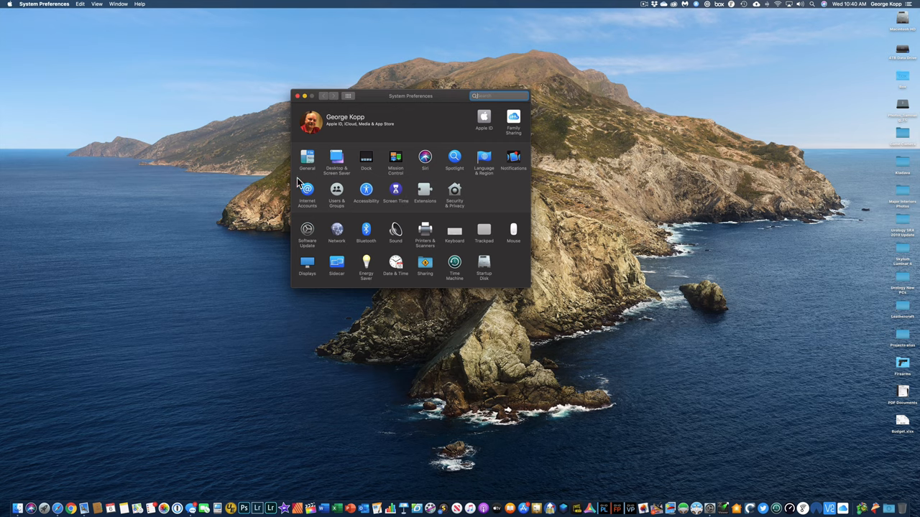
mouse_move(301, 204)
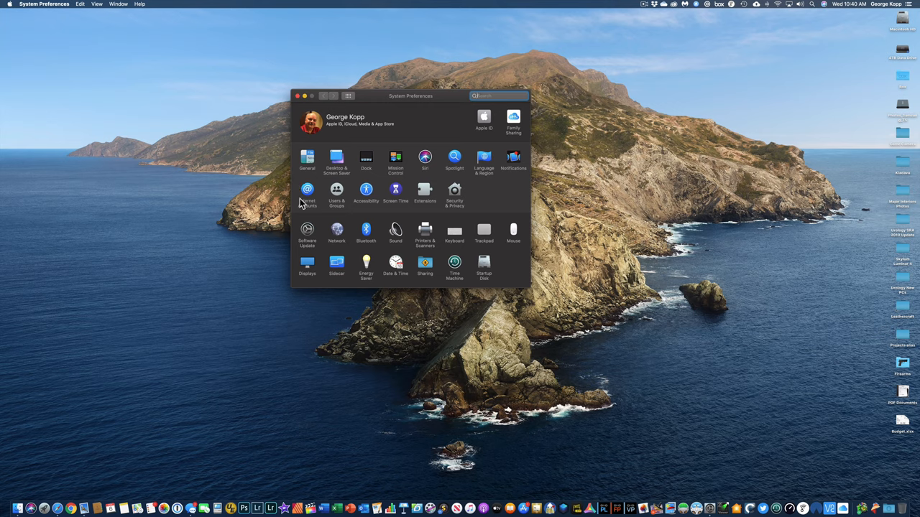
mouse_move(302, 233)
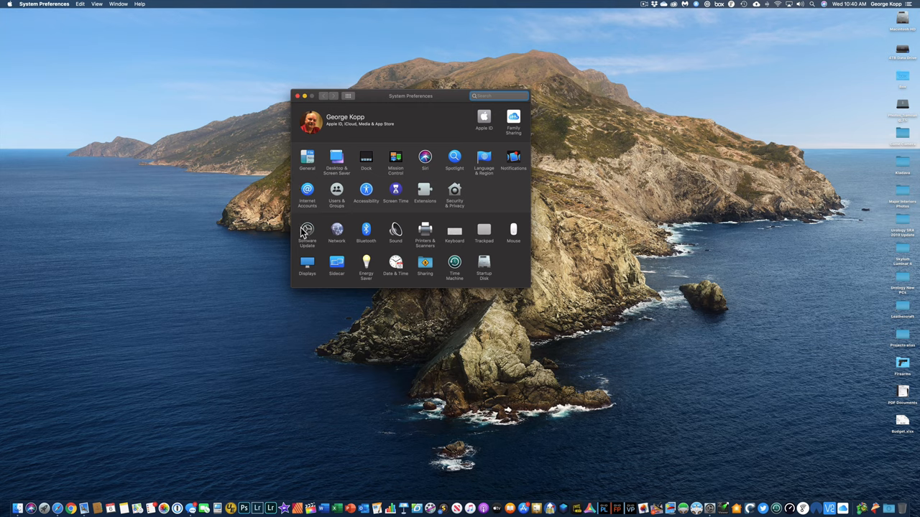
mouse_move(373, 233)
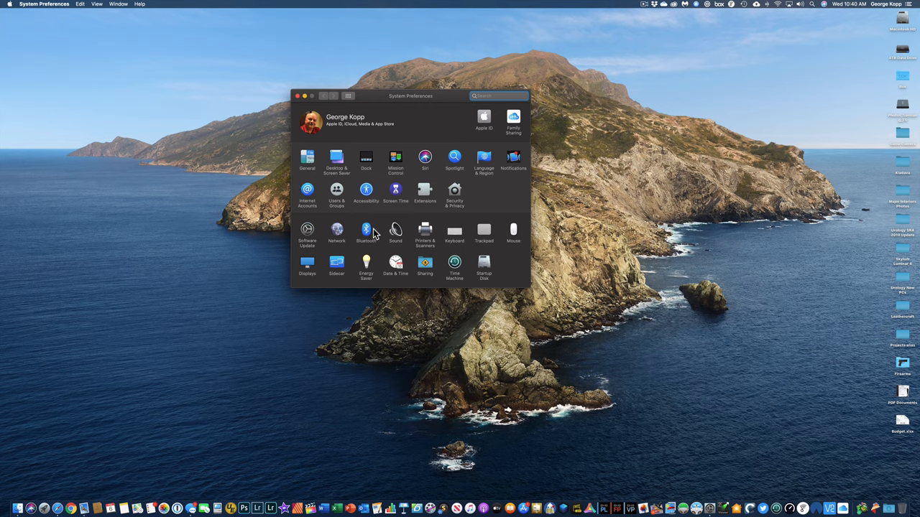
mouse_move(526, 274)
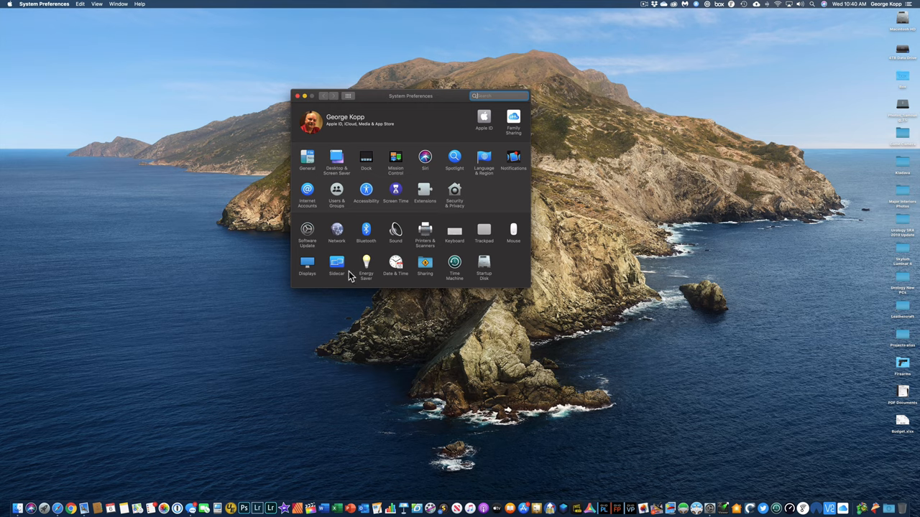
mouse_move(380, 201)
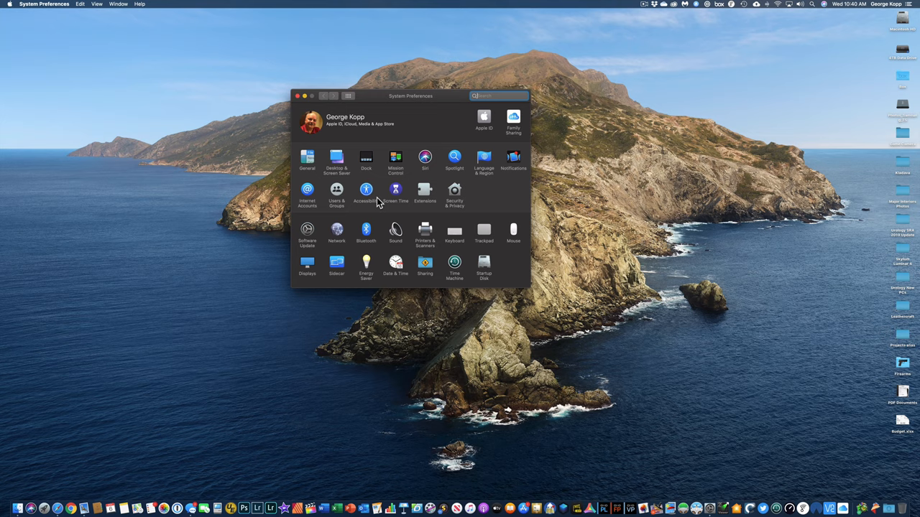
mouse_move(483, 197)
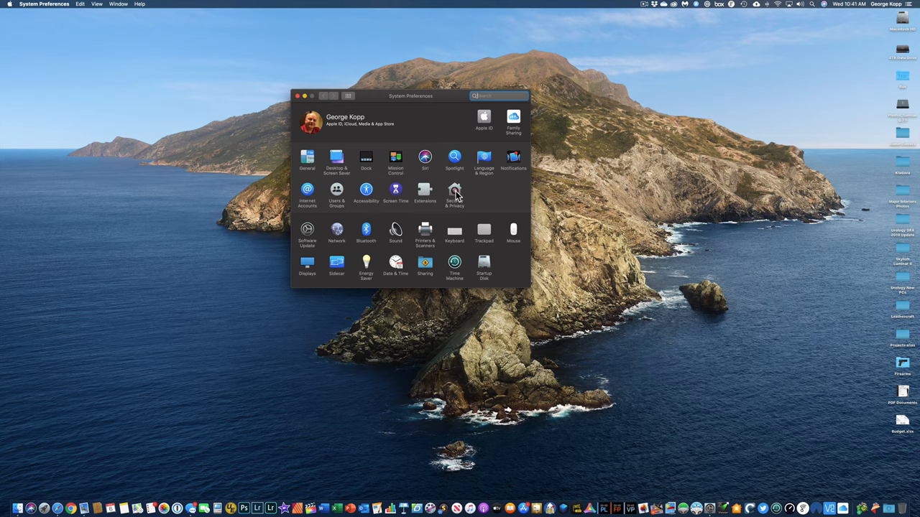
- Unlock the Security & Privacy pane's Privacy settings by approving the lock prompt
click(454, 192)
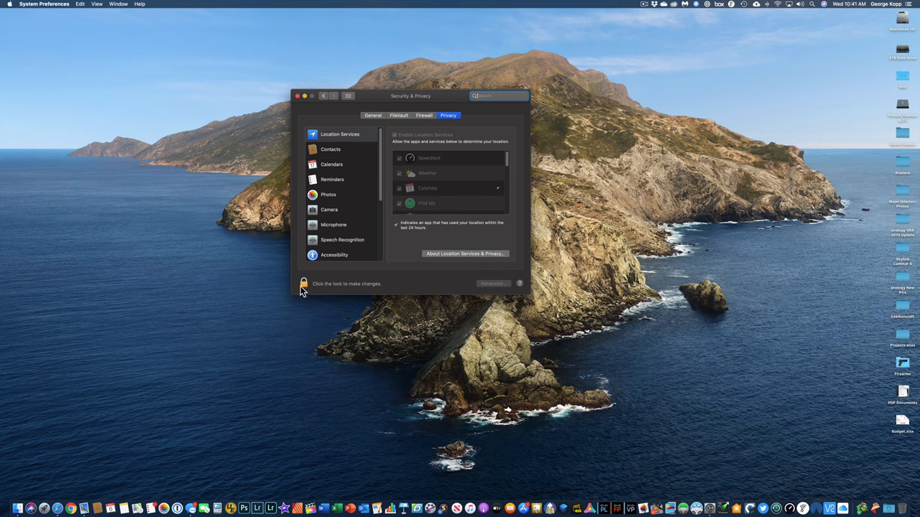
click(303, 283)
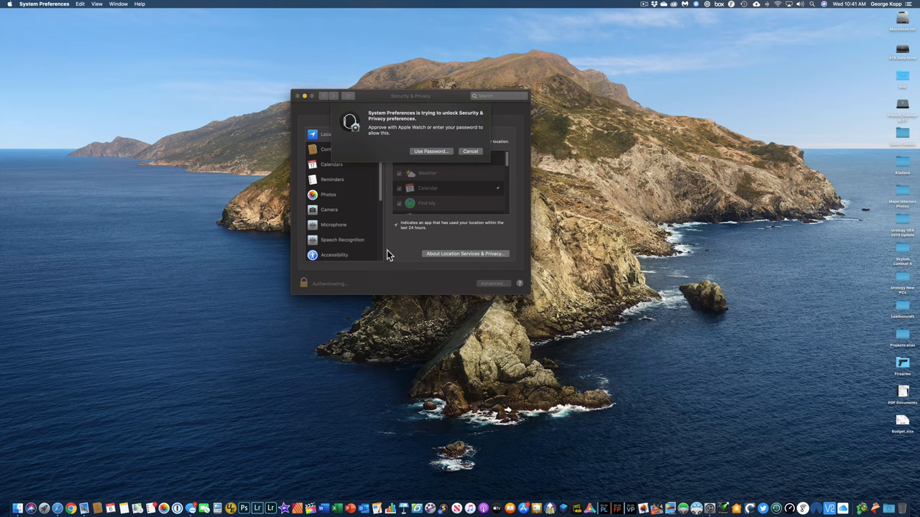
click(431, 151)
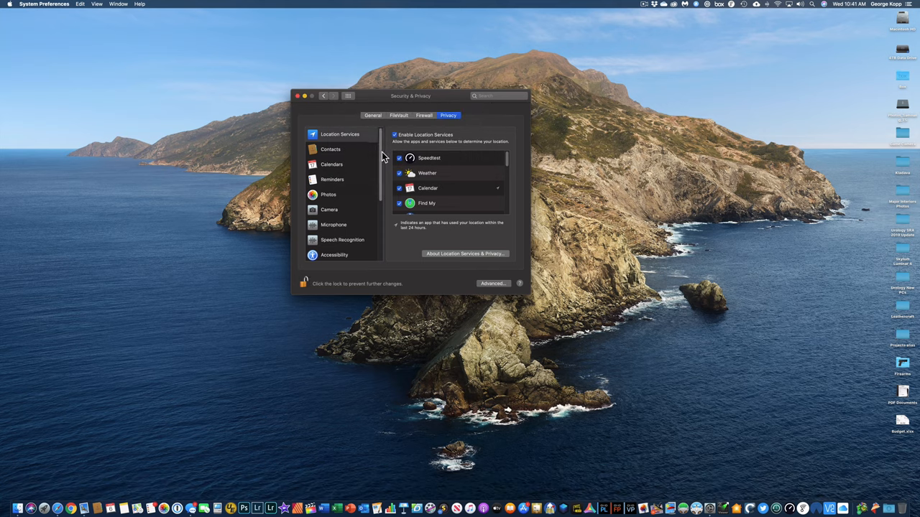
mouse_move(442, 195)
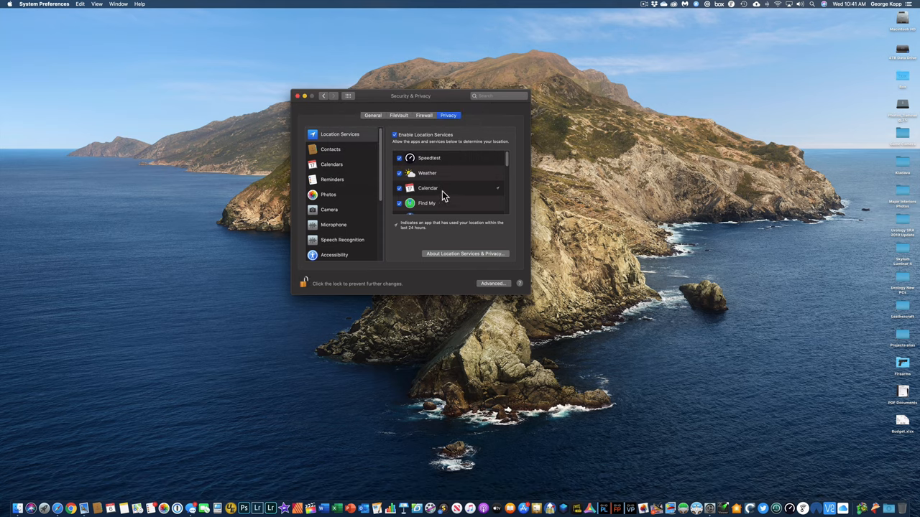
scroll(down, 3)
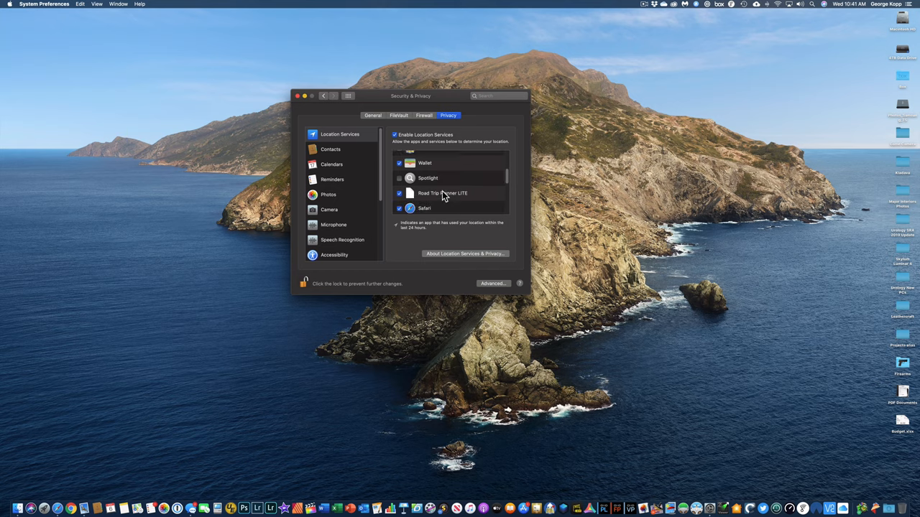
scroll(down, 3)
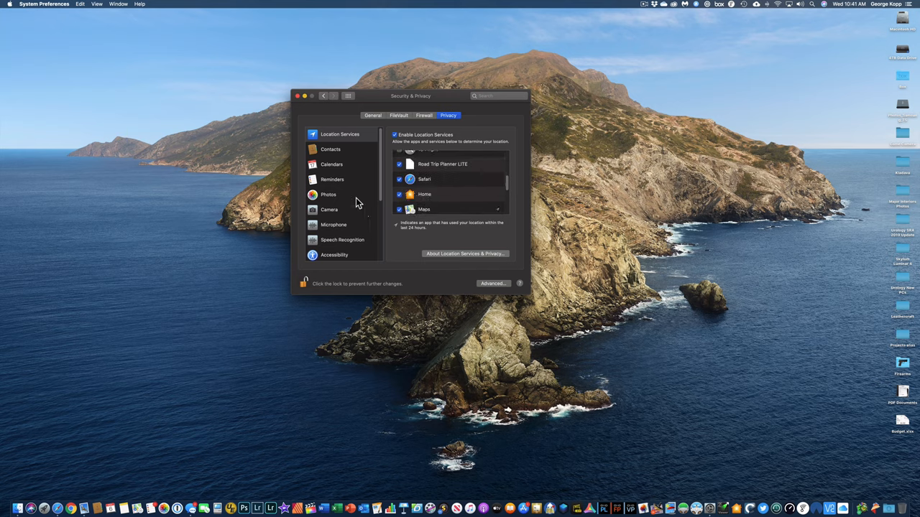
scroll(down, 3)
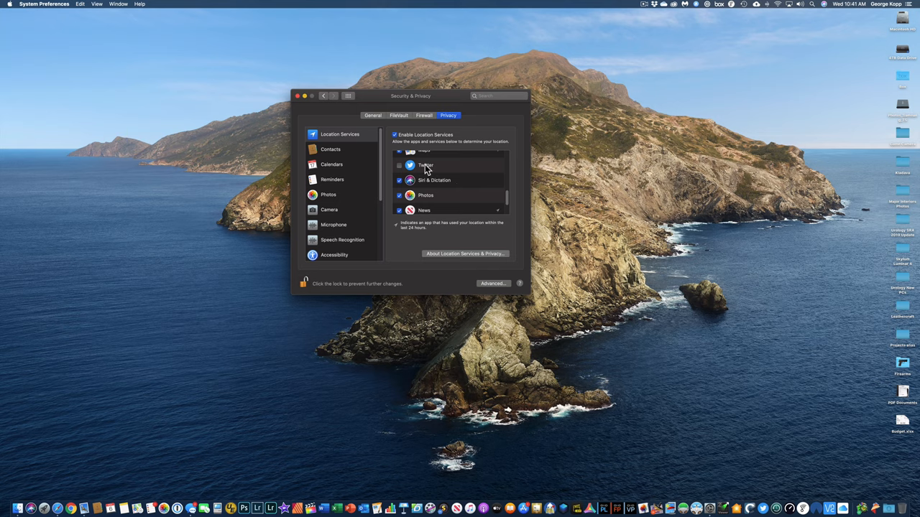
mouse_move(431, 171)
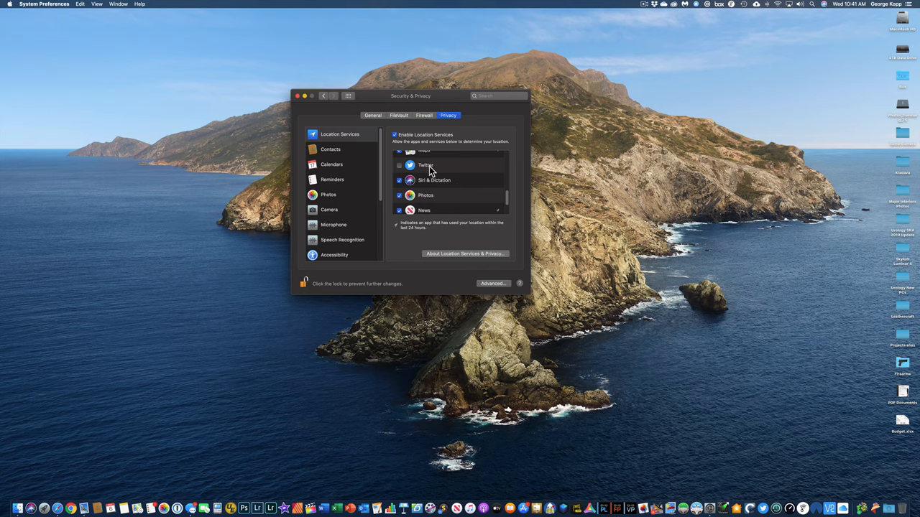
mouse_move(334, 258)
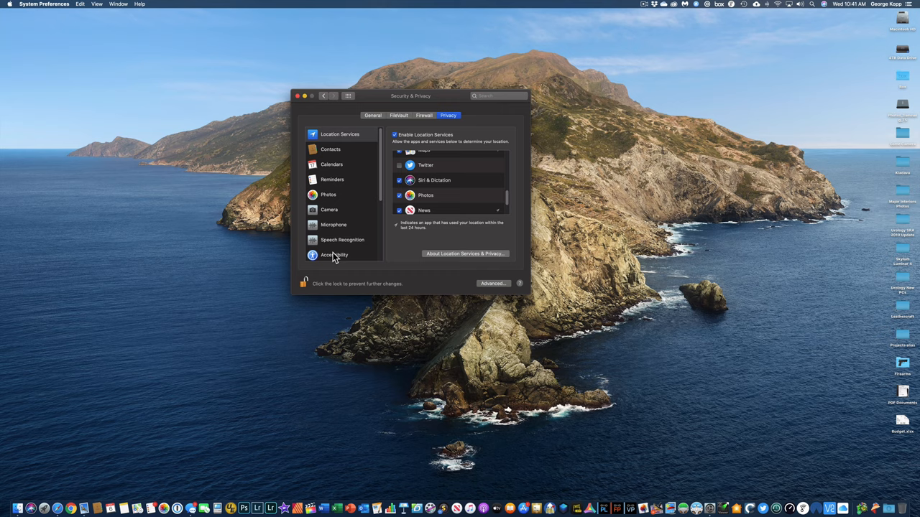
- View the Accessibility app list, then reopen Security & Privacy so it shows locked again
click(334, 253)
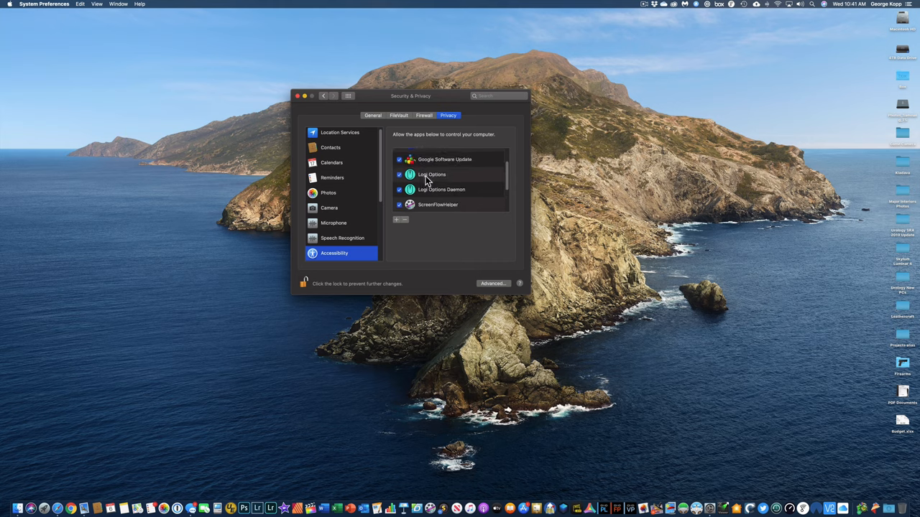
mouse_move(442, 204)
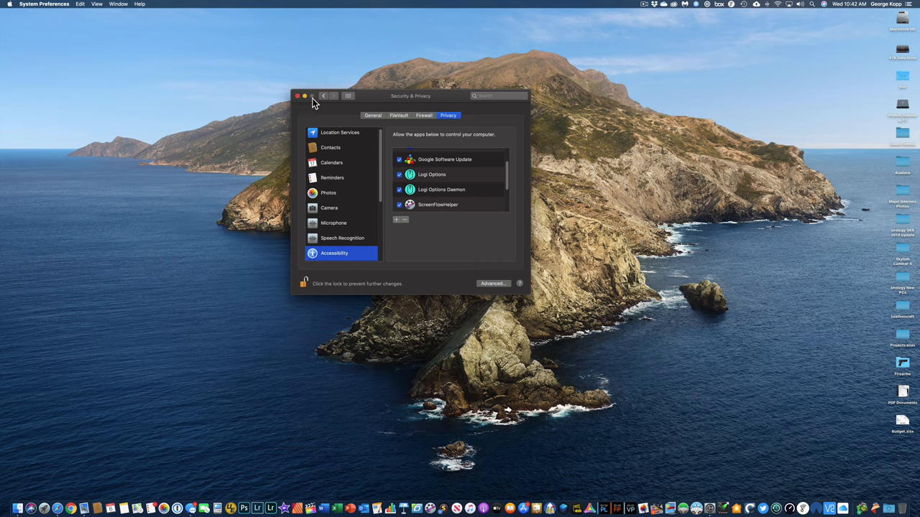
click(322, 95)
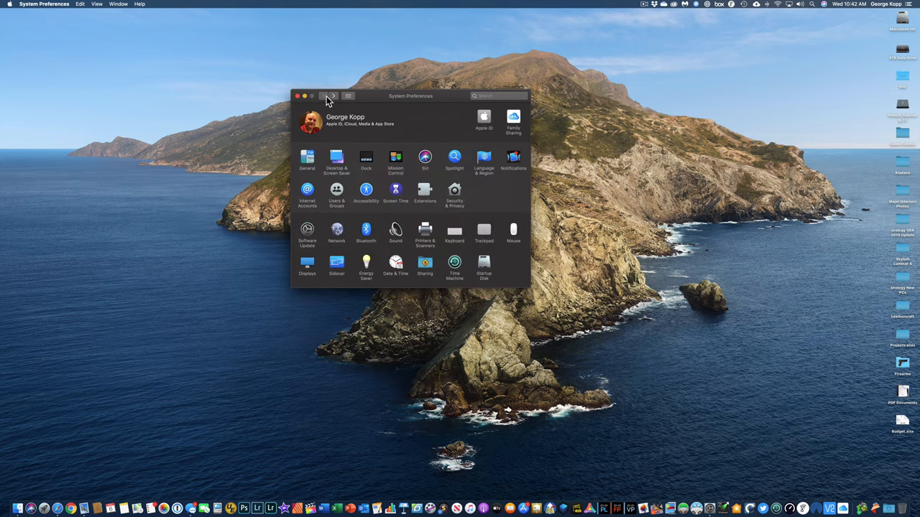
mouse_move(491, 181)
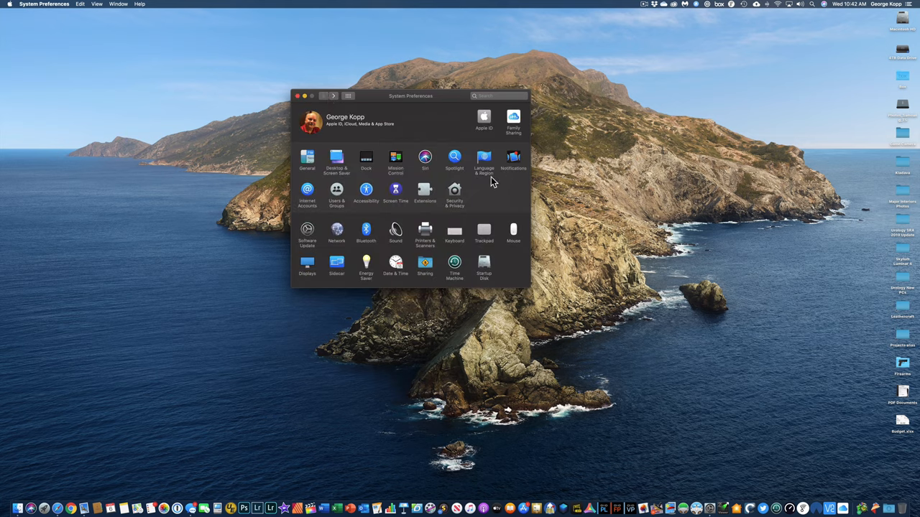
click(454, 194)
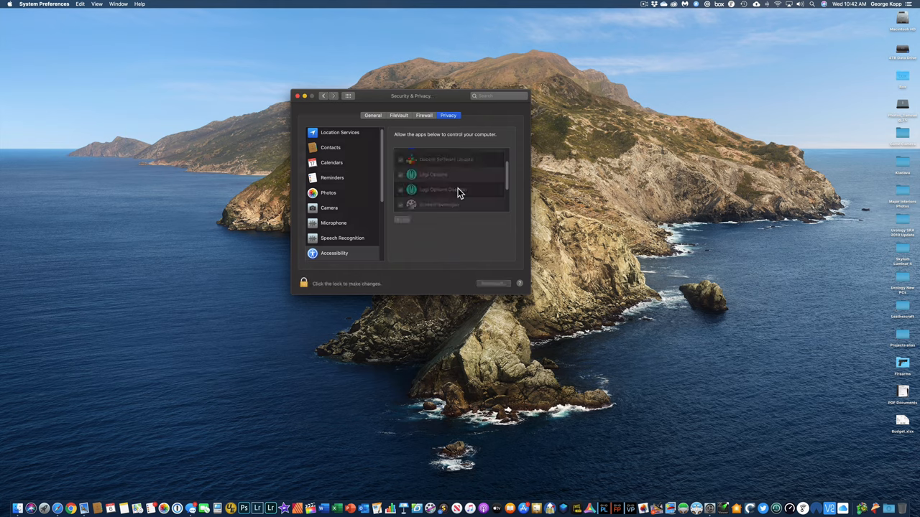